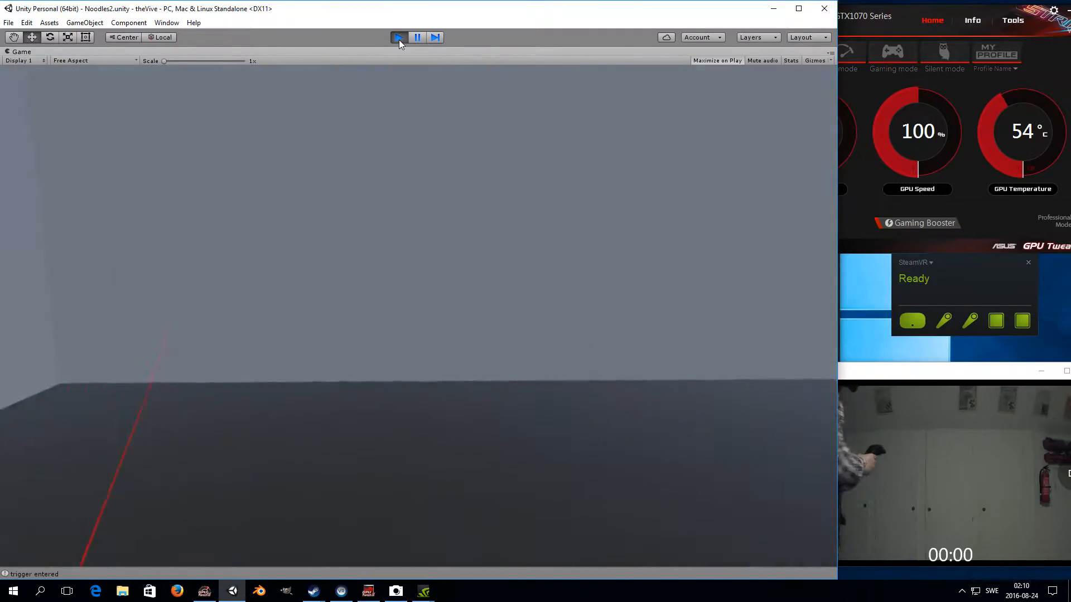
- Enter Play mode and stack stone cubes across the grass field with the Vive controllers
{"action": "left_click", "coordinate": [399, 37]}
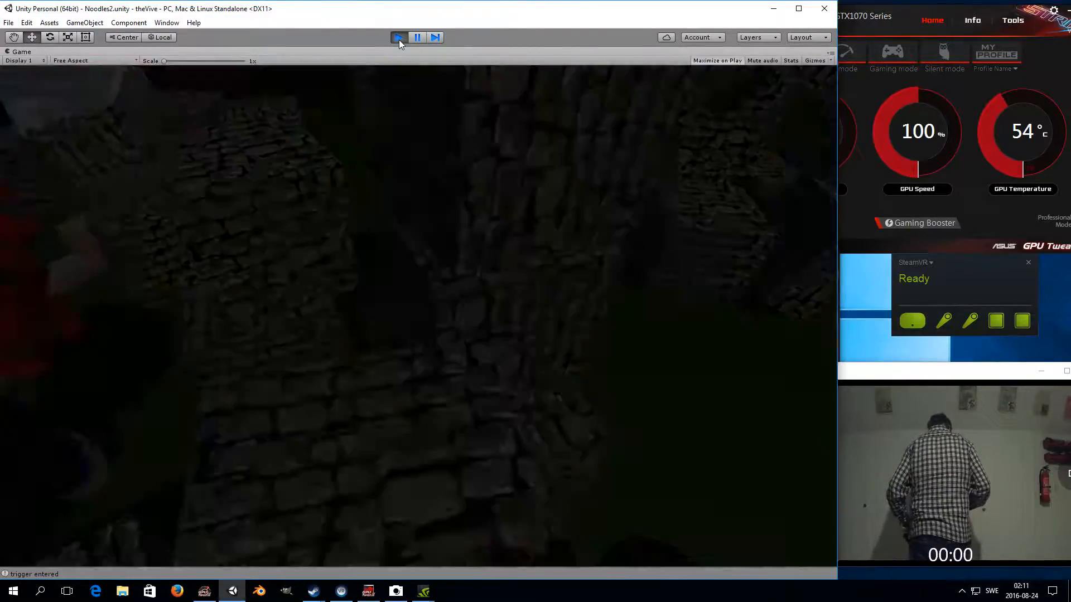
{"action": "left_click", "coordinate": [399, 37]}
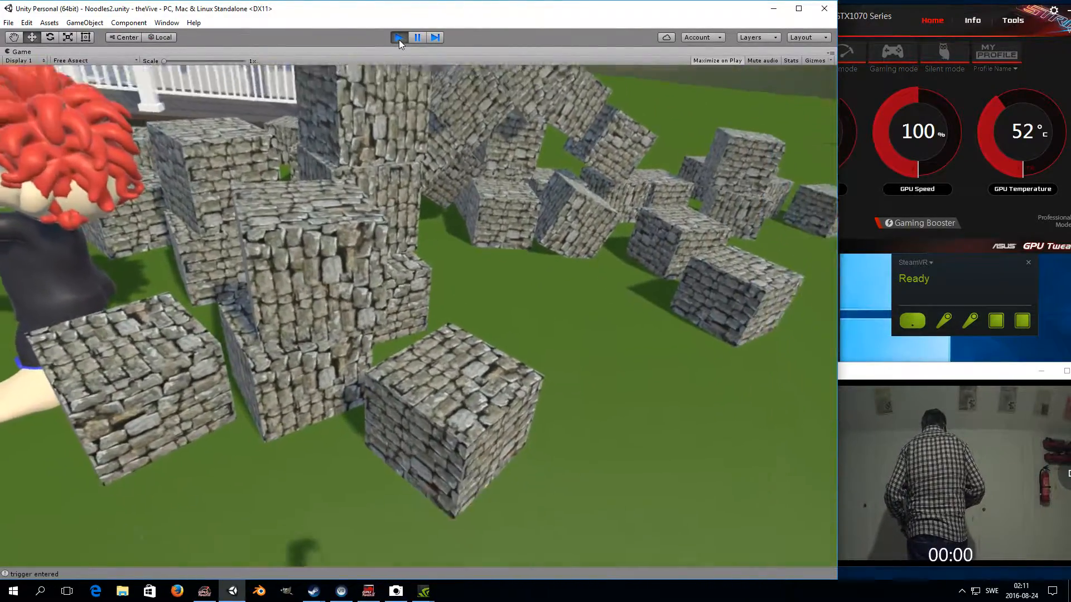